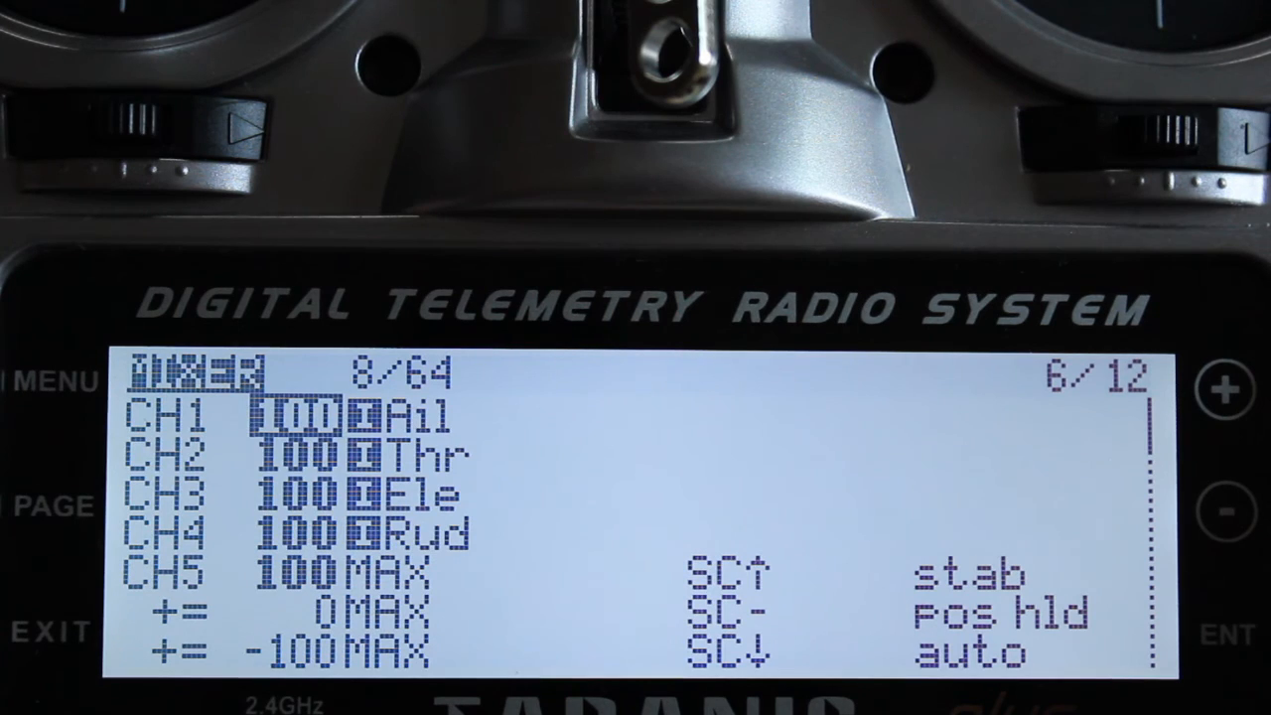
scroll(down, 3)
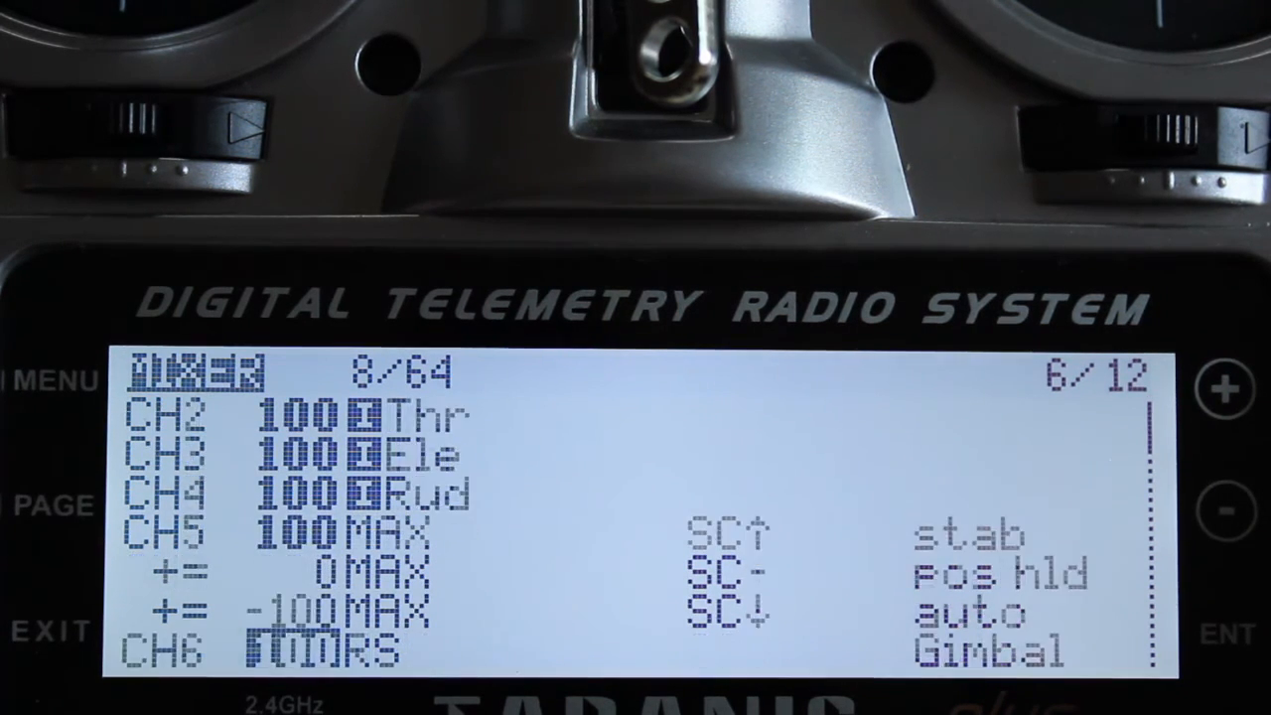
scroll(down, 3)
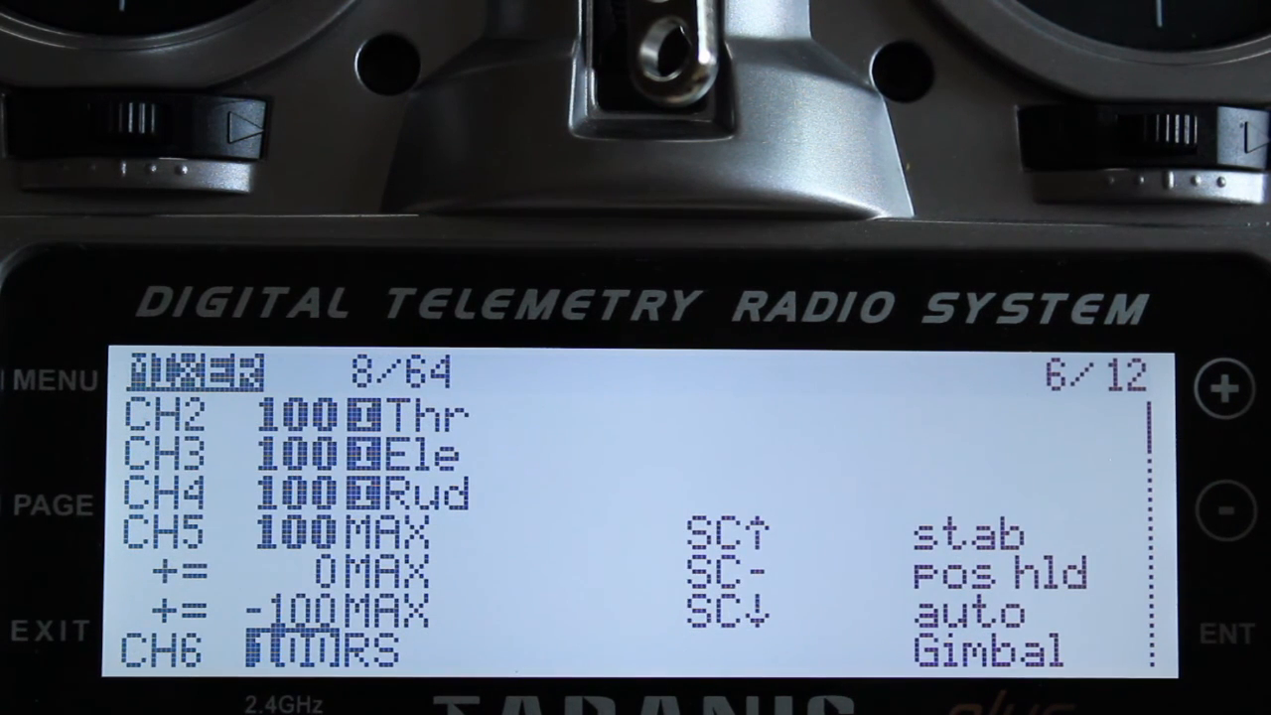
scroll(down, 3)
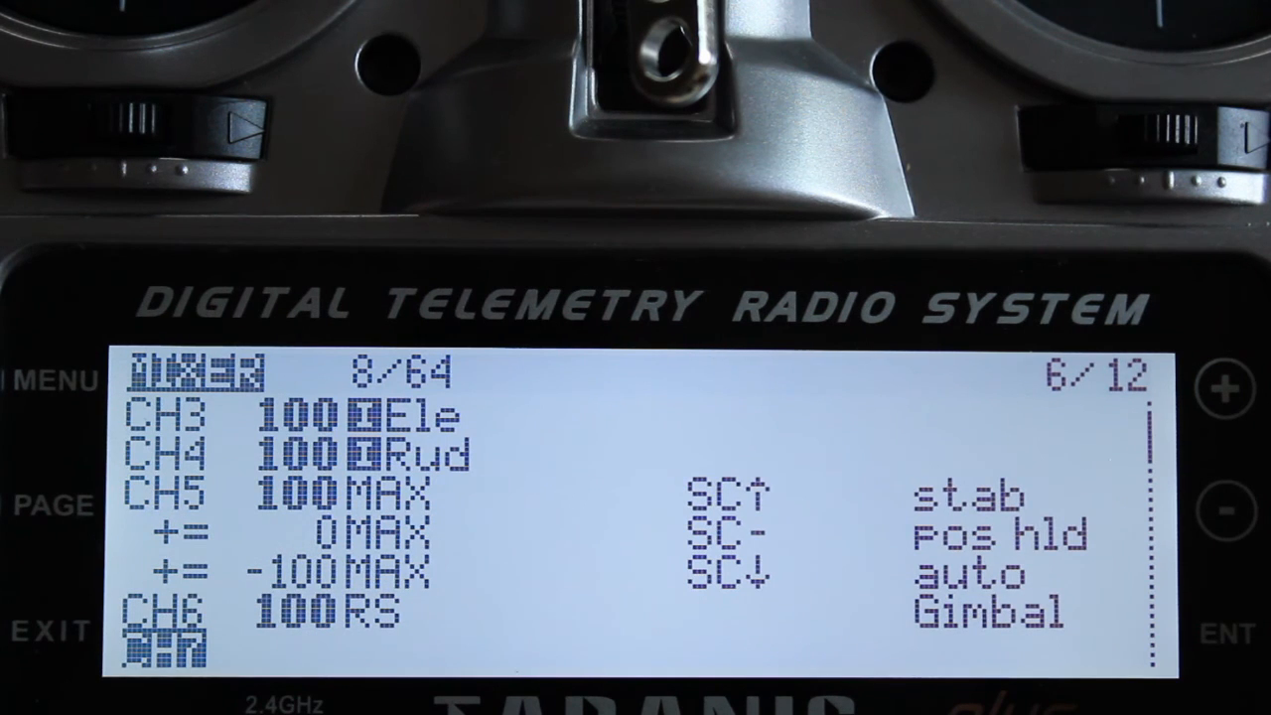